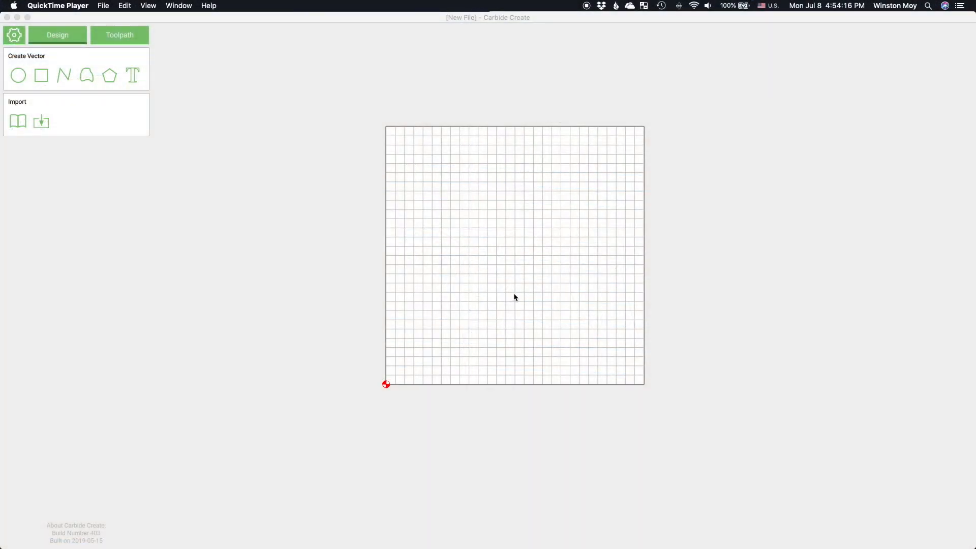
Confirm the job setup as 14 × 14 in MDF stock, 0.75 in thick
click(15, 35)
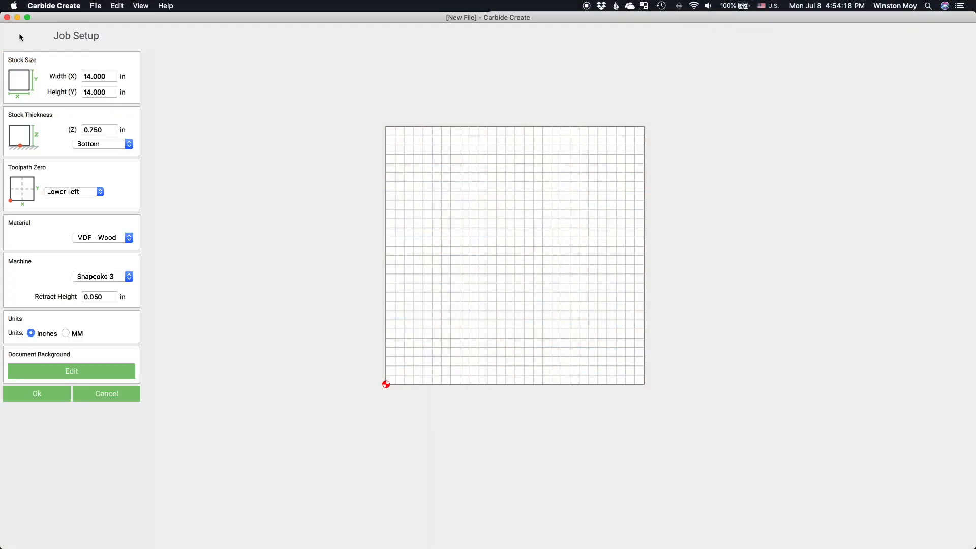
mouse_move(91, 122)
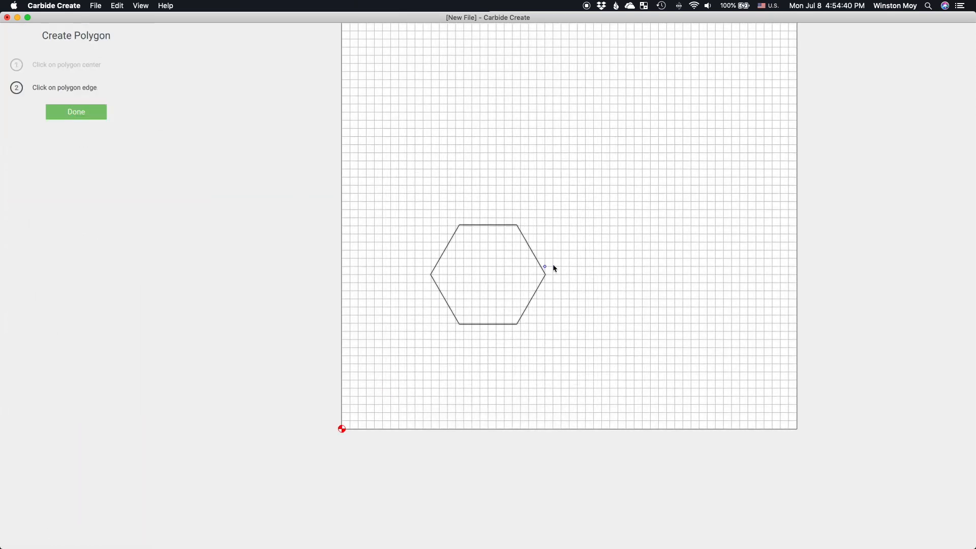
Turn the polygon into a 3-sided triangle with a 4-inch radius
click(543, 267)
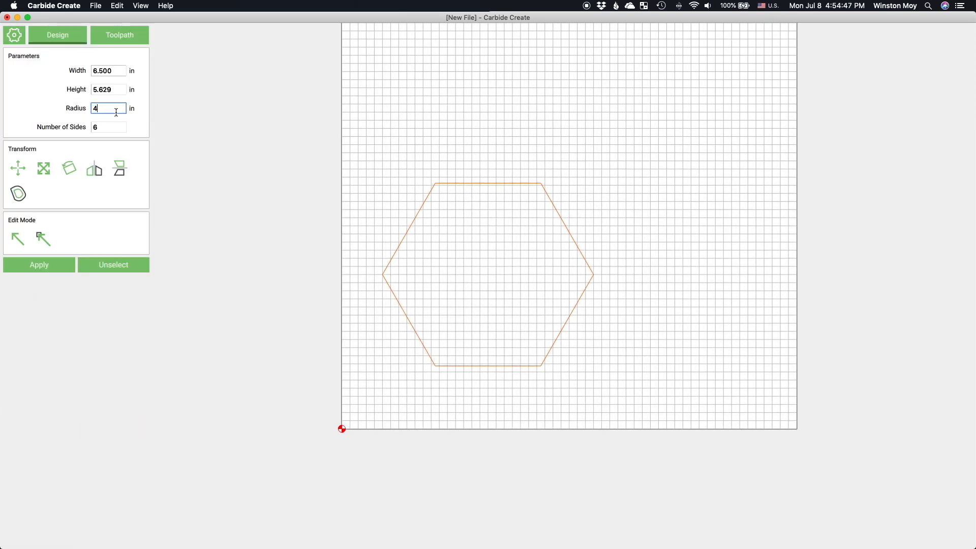
click(39, 265)
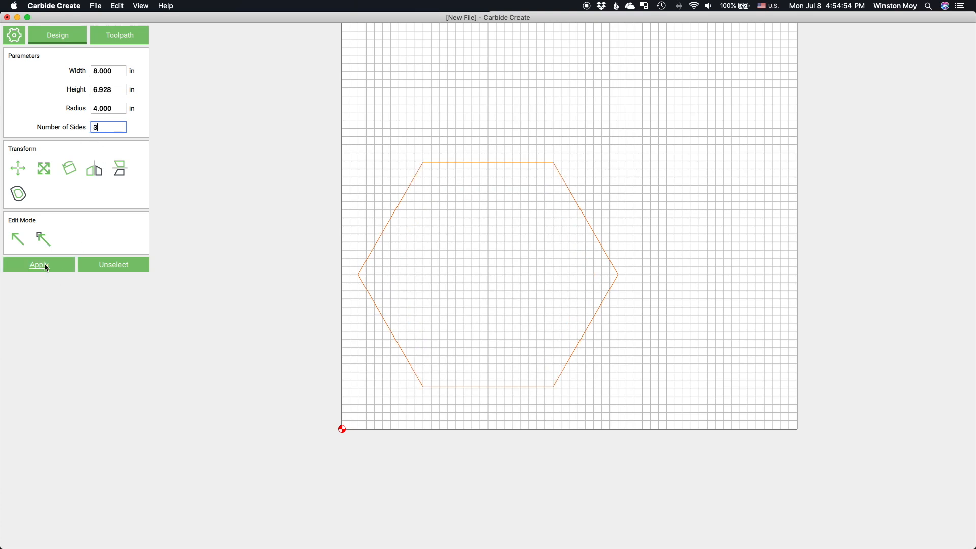
click(39, 264)
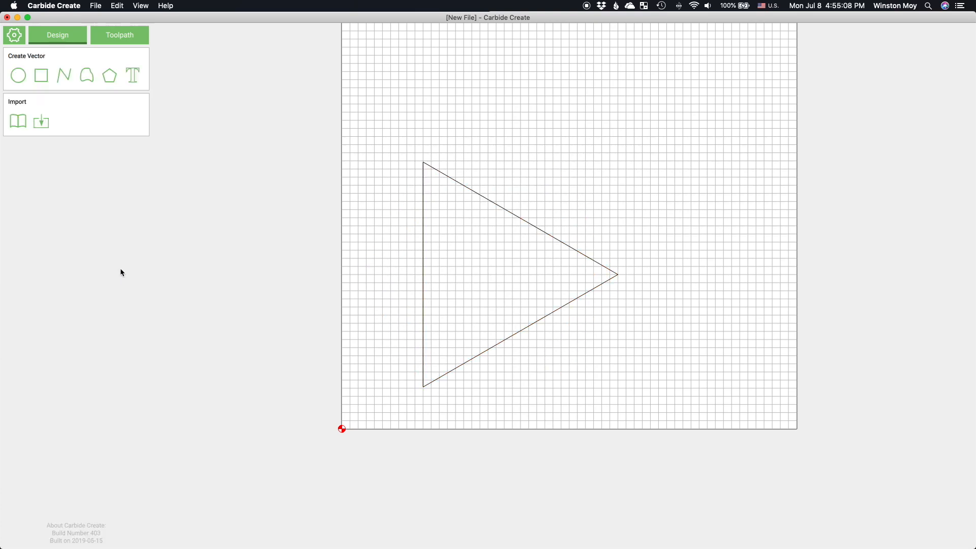
Draw a circle through the triangle's corners and begin the small hole circles
click(18, 76)
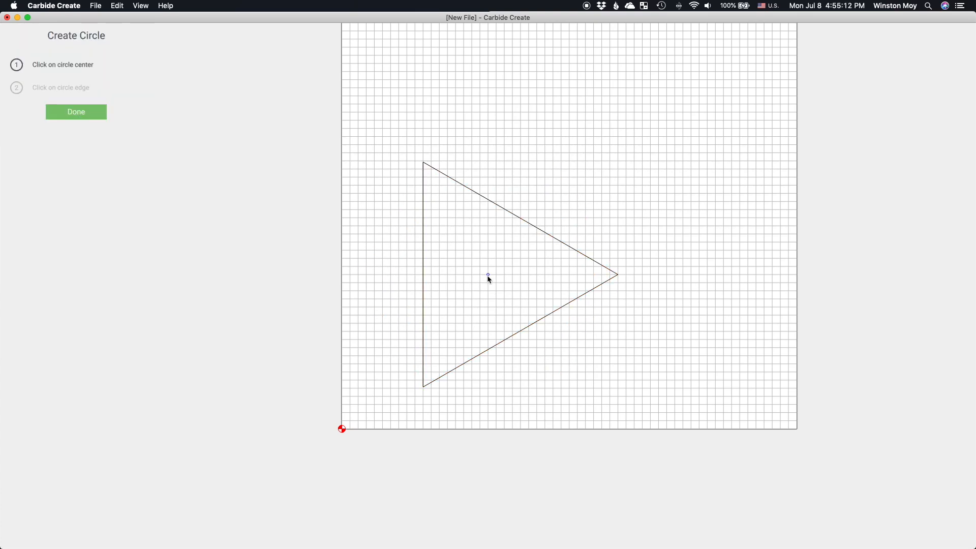
click(76, 112)
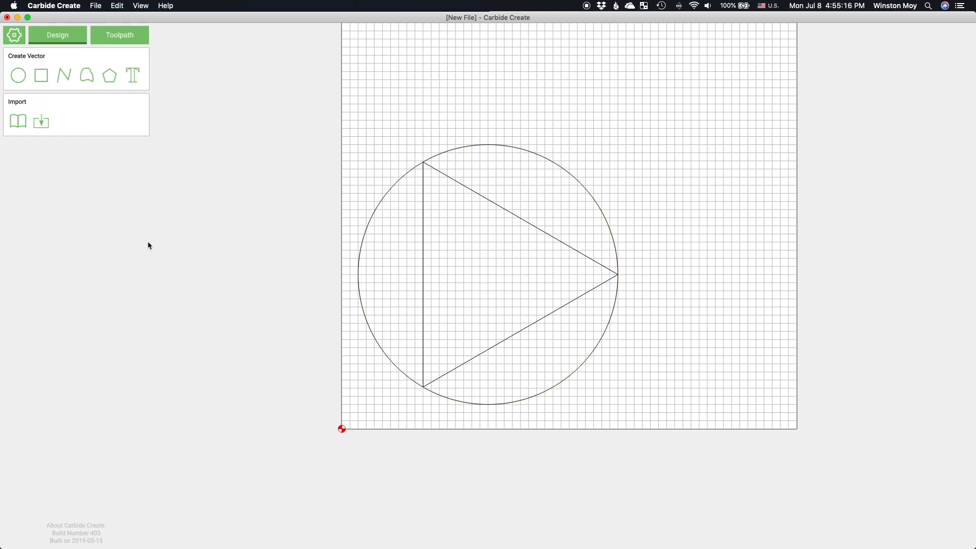
click(18, 75)
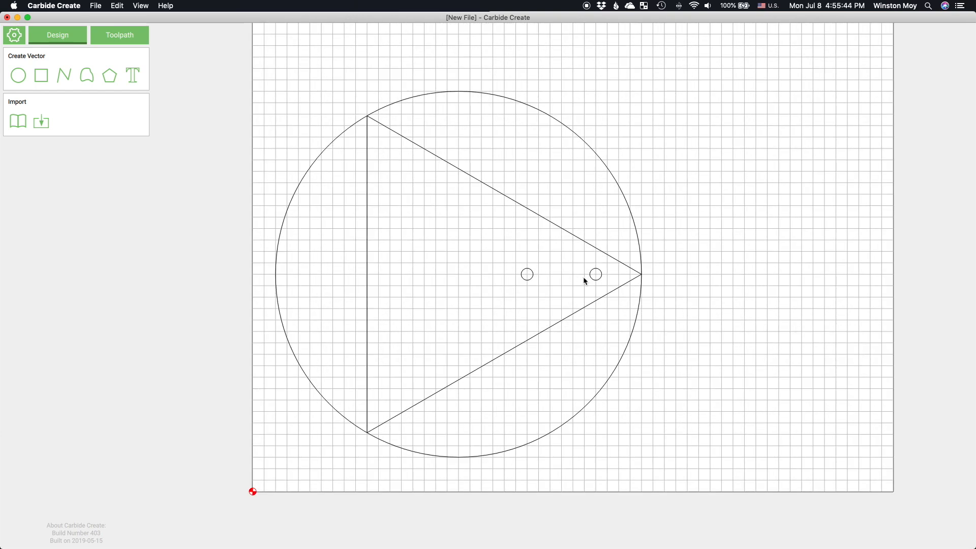
Copy the hole pair to every corner at 120° and place a second hub beside the first
click(594, 273)
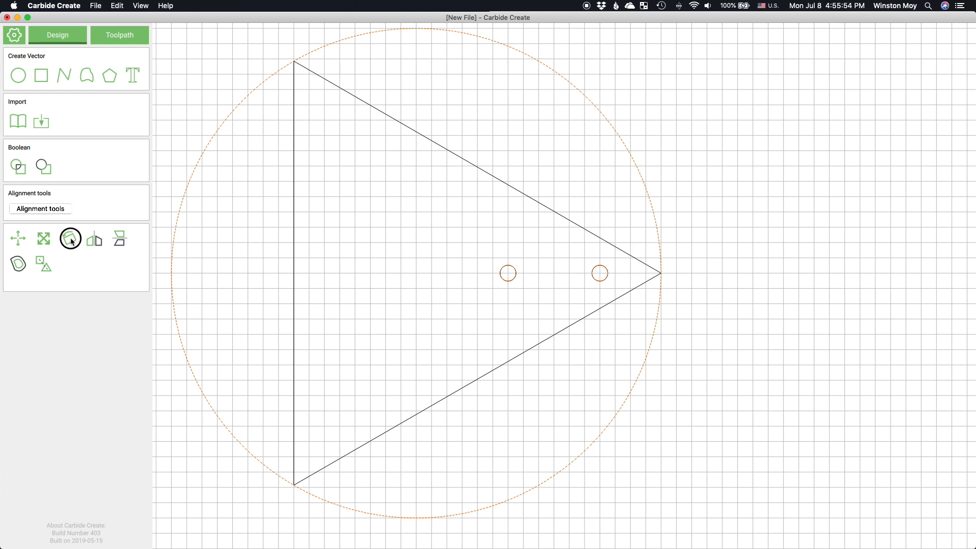
click(69, 239)
text(120)
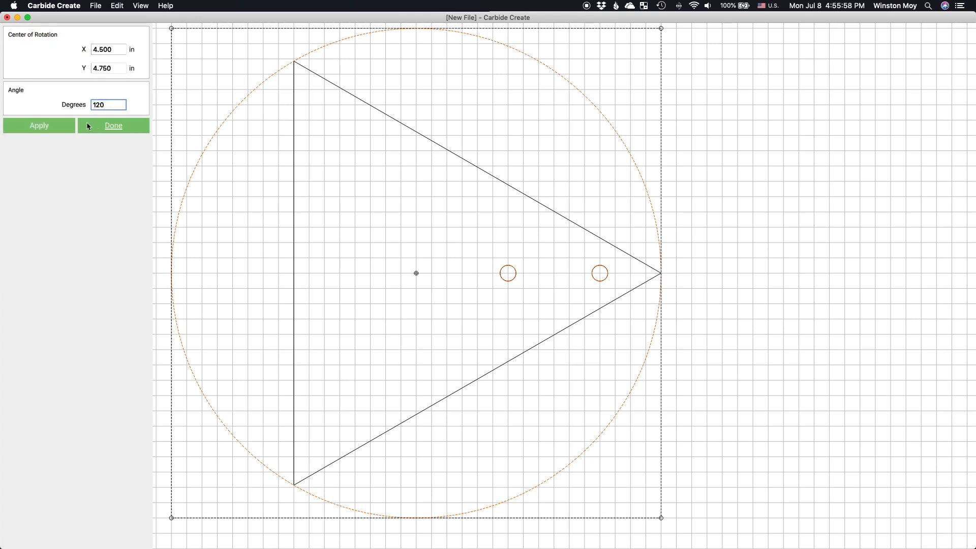
click(113, 125)
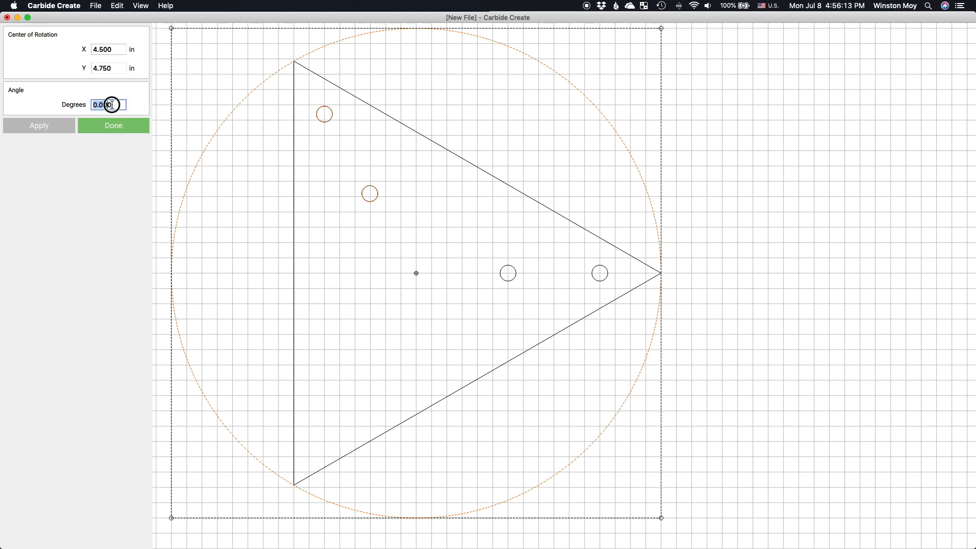
click(113, 125)
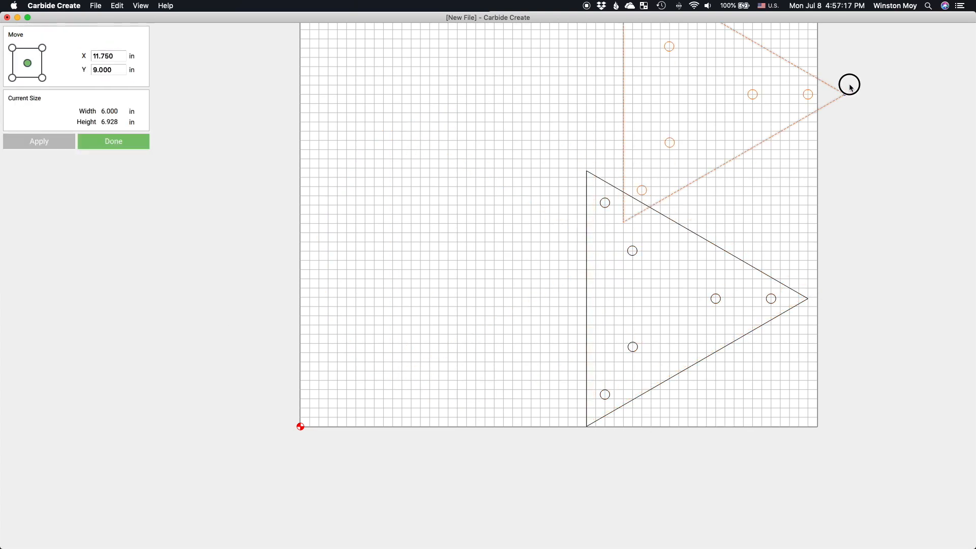
click(113, 141)
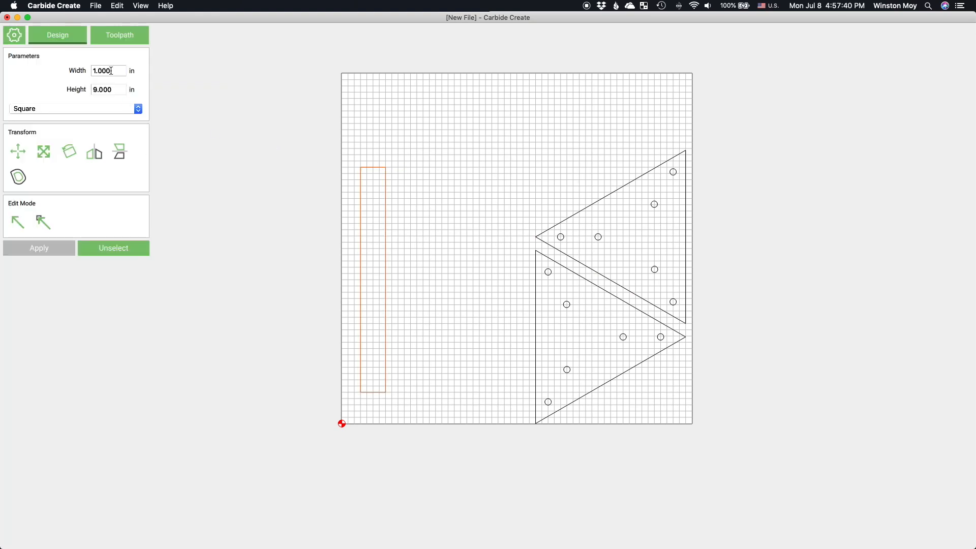
Make the arm 1.500 in wide, union it with its end circles, and add the counterbore circle
text(1.500)
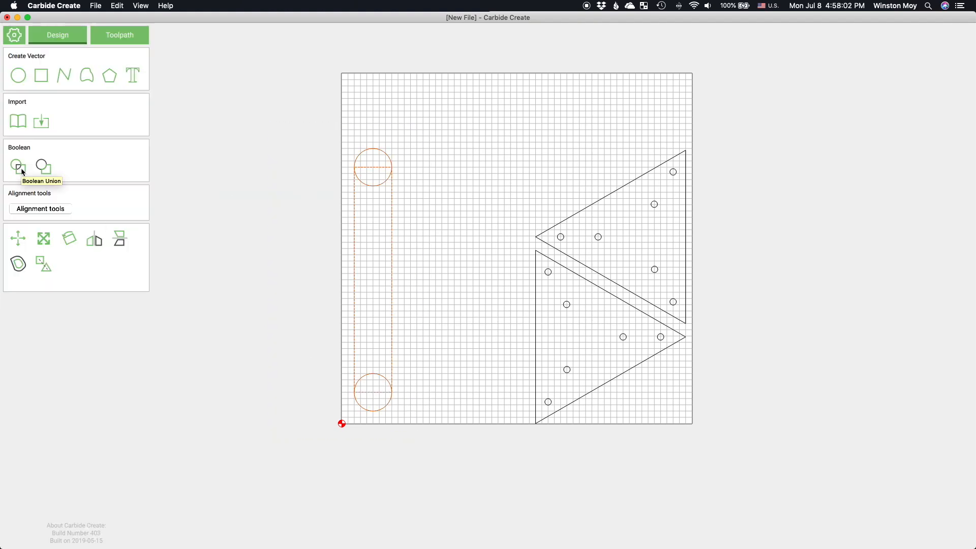
click(18, 164)
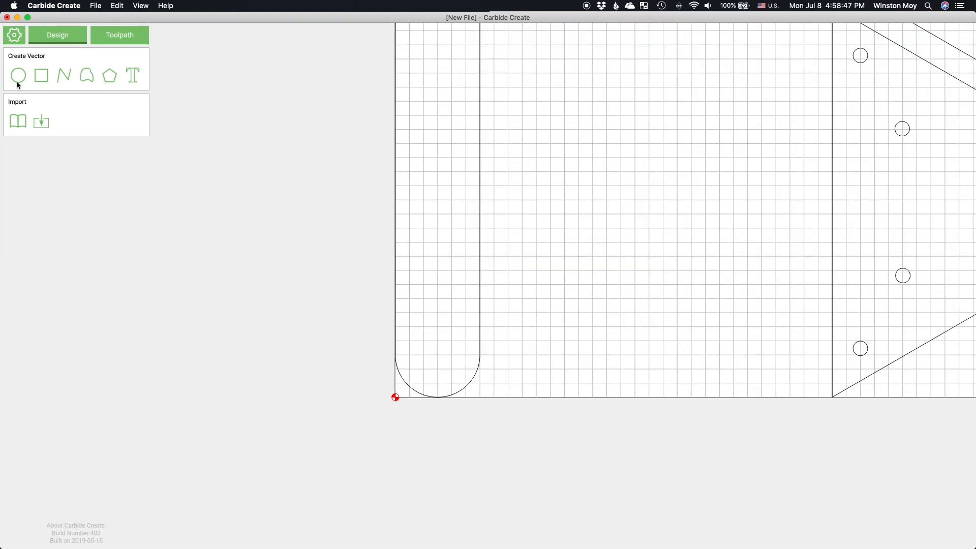
click(18, 75)
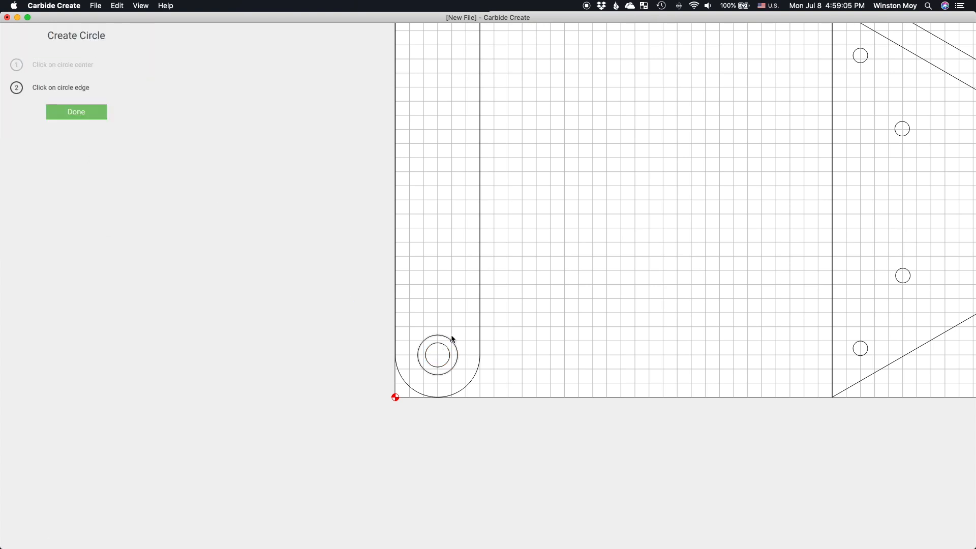
click(443, 315)
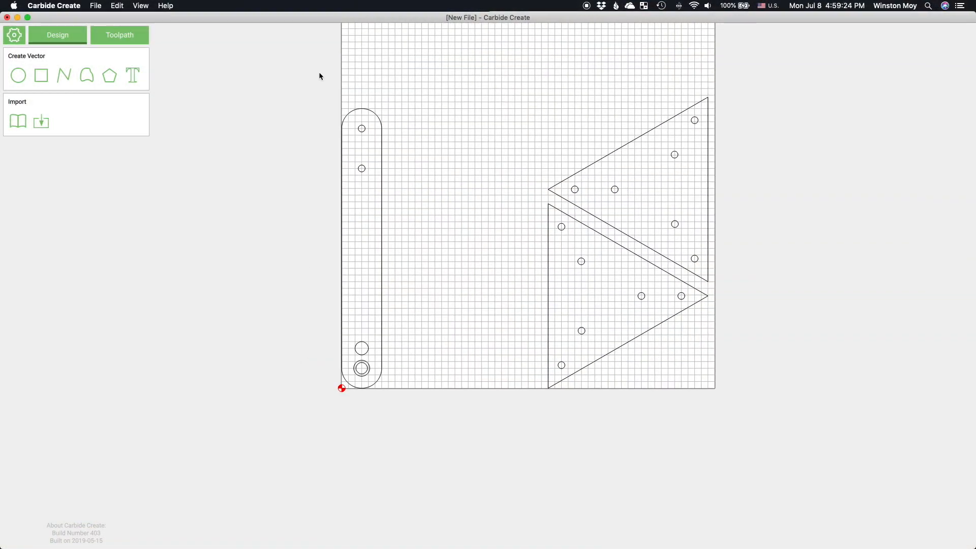
mouse_move(420, 364)
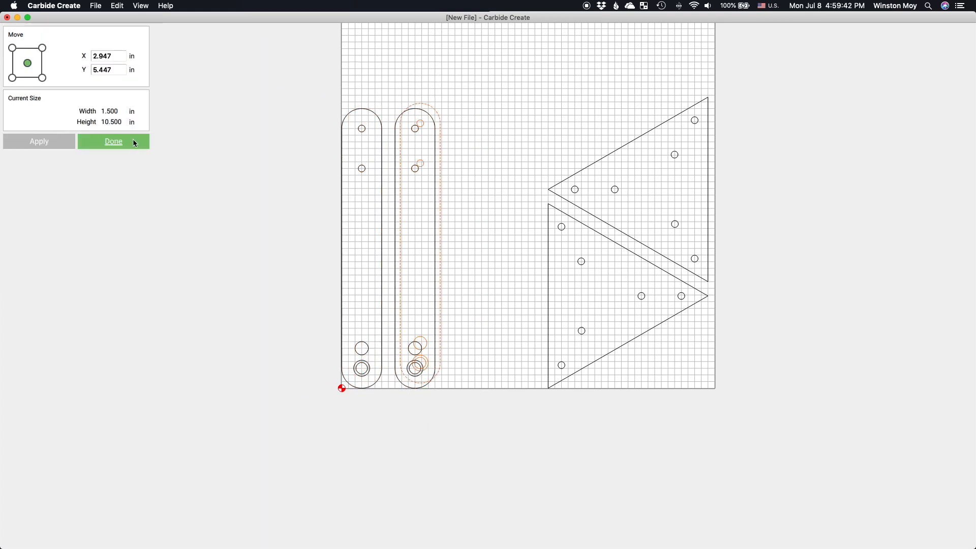
Place the duplicated arm and open Mark 1 Dolly Parts.c2d
click(113, 141)
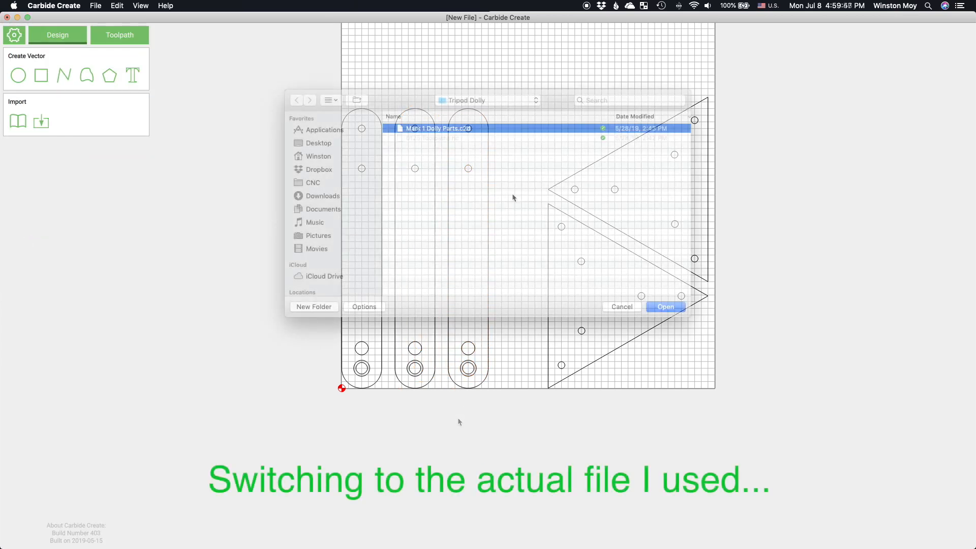
click(665, 306)
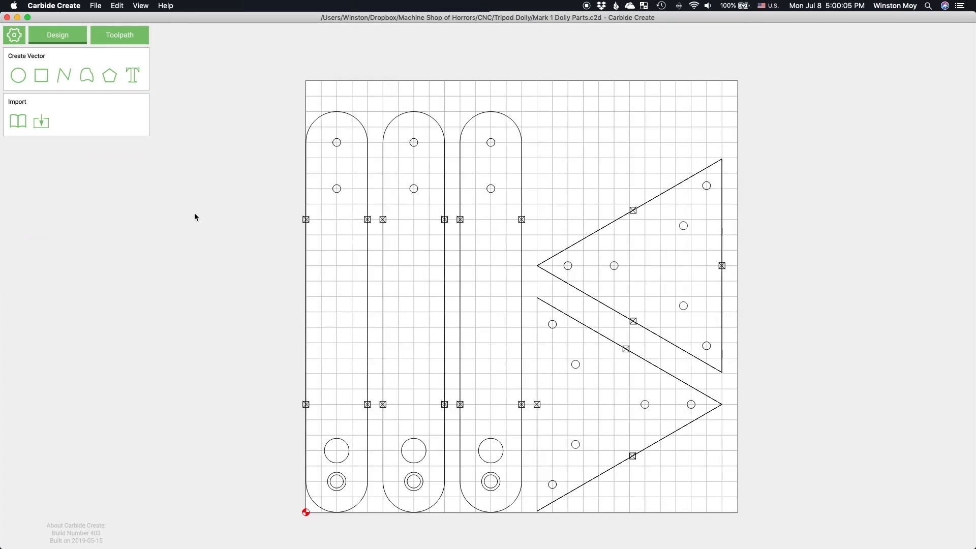
Give the Thru Holes toolpath's tool 18000 RPM spindle speed and a 65 in/min feed rate
click(119, 35)
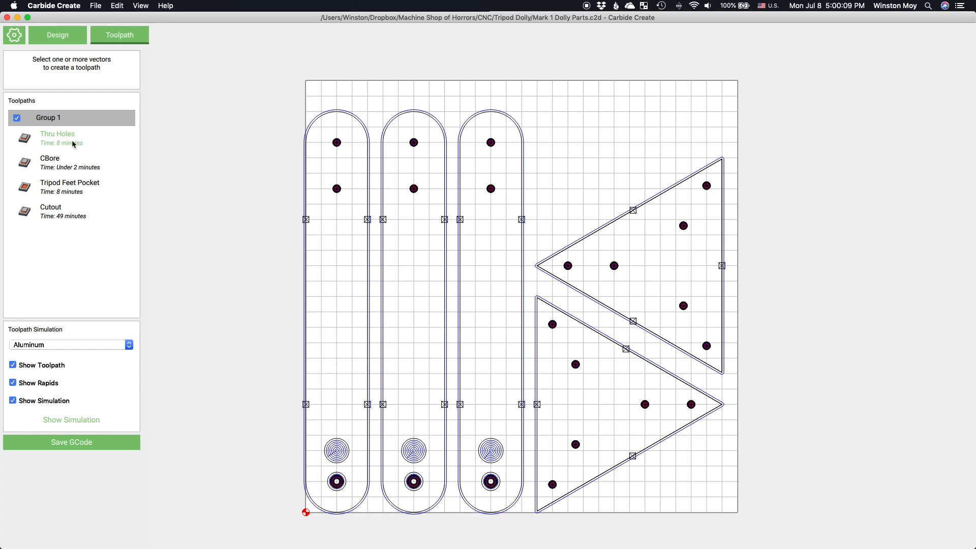
double_click(57, 138)
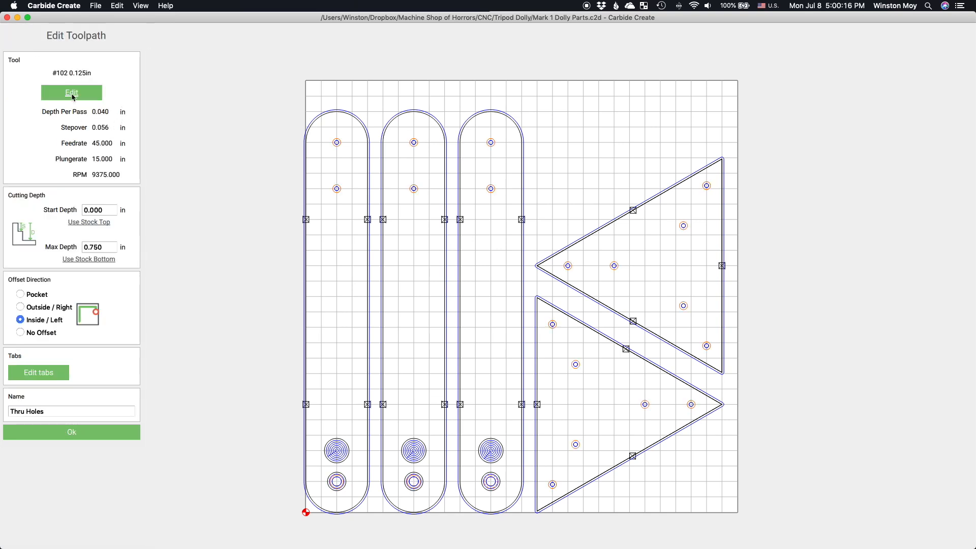
click(71, 92)
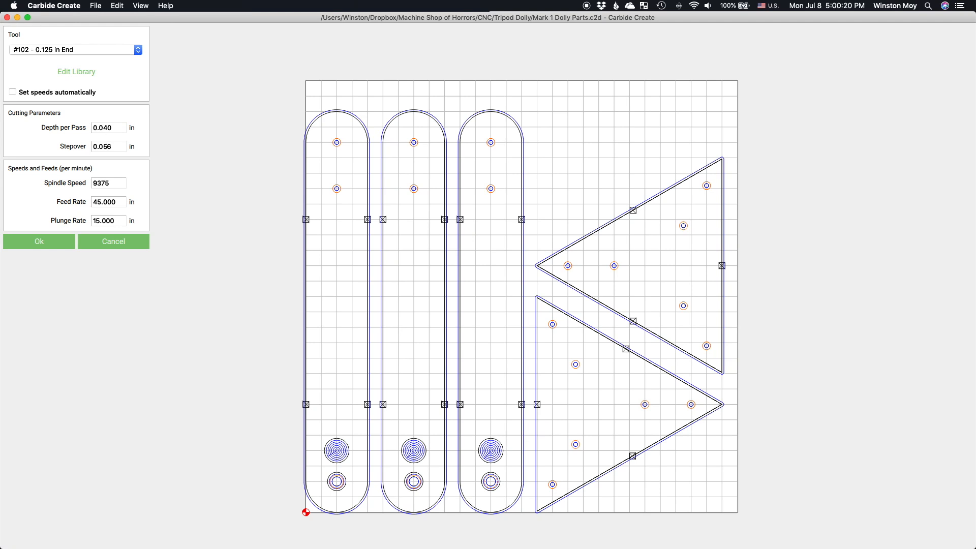
mouse_move(169, 269)
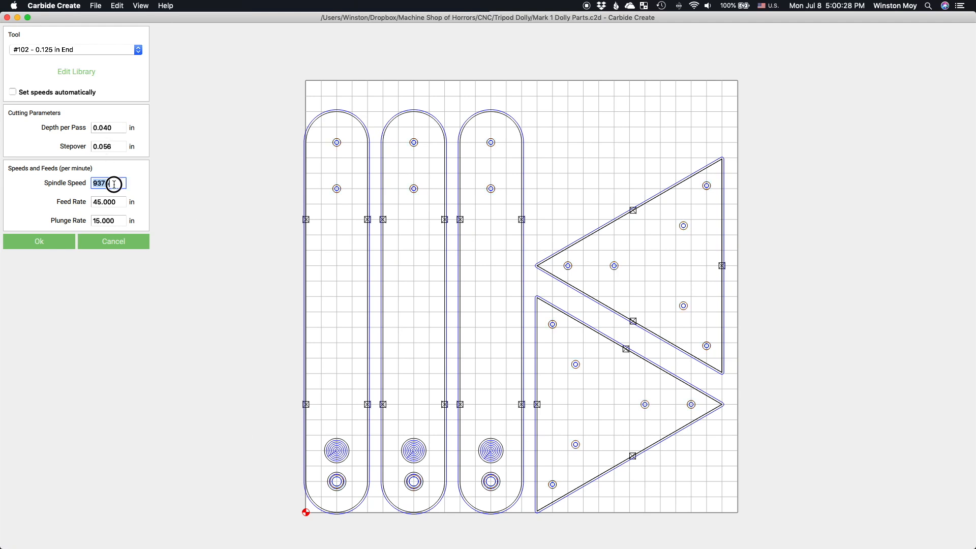
text(18000)
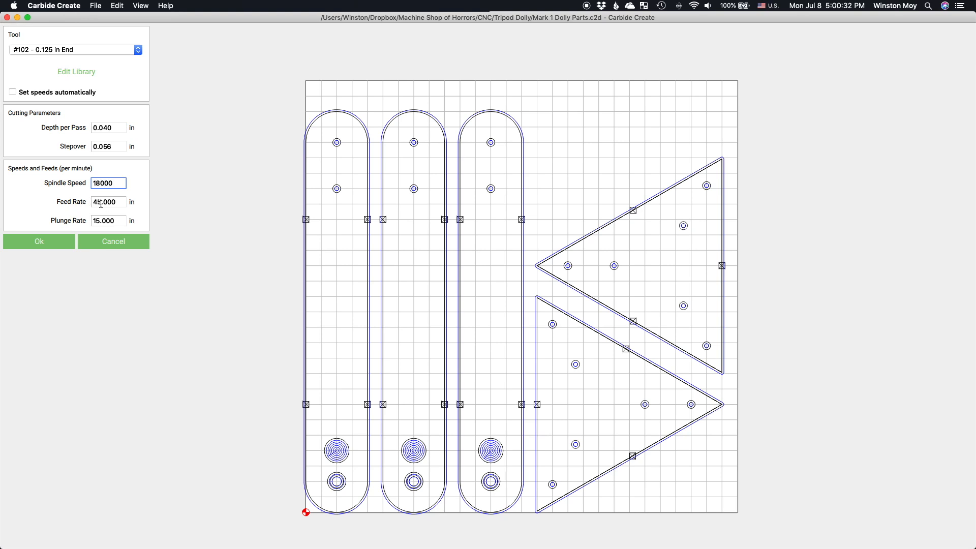
text(60.000)
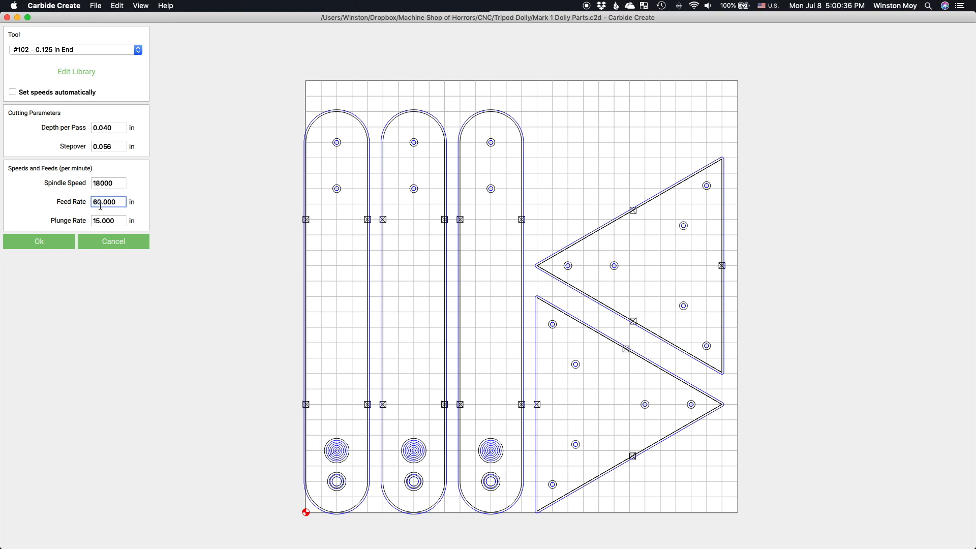
text(65.000)
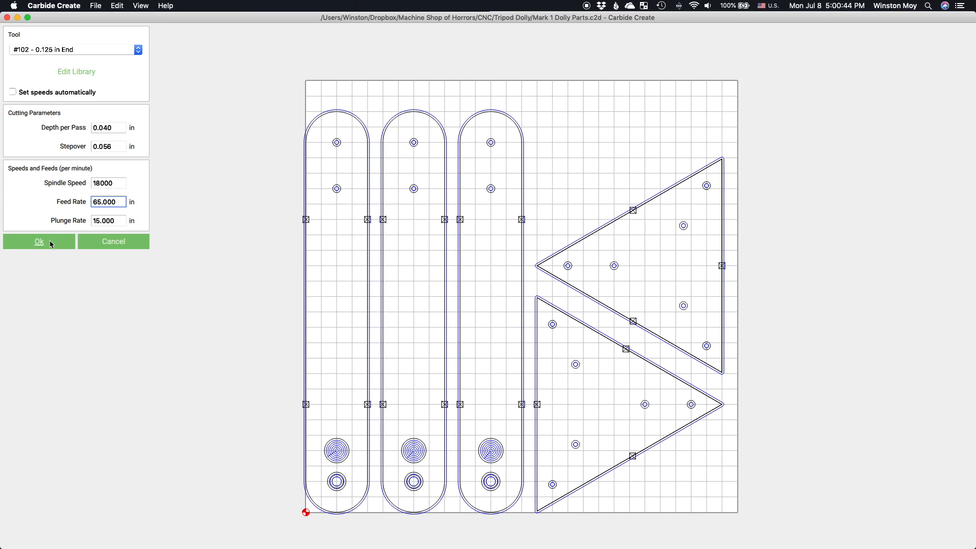
click(39, 241)
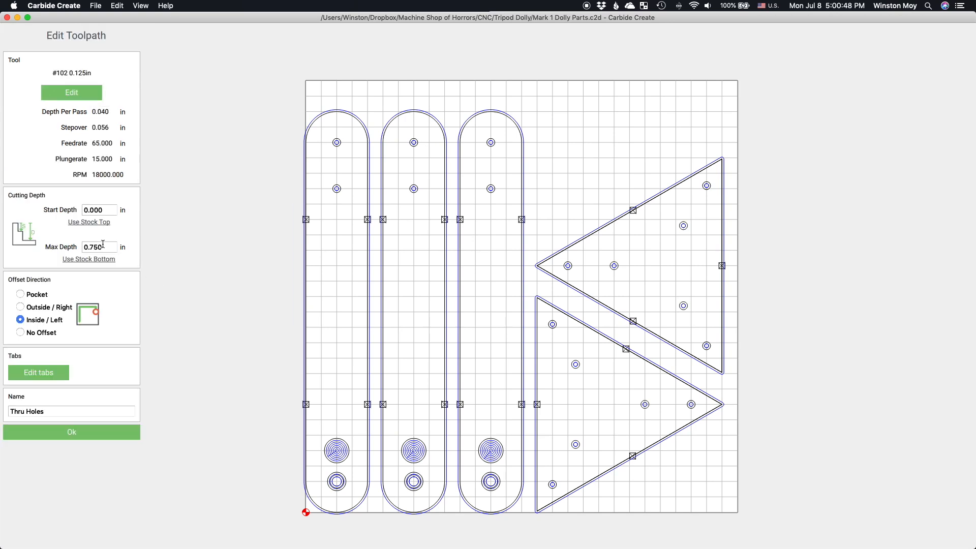
click(71, 431)
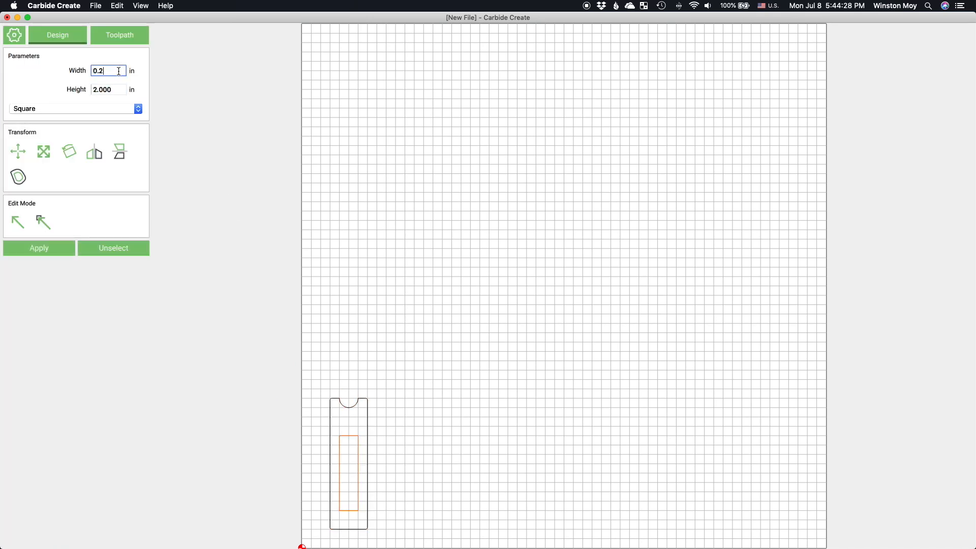
Apply the narrow slot's width and height to the inner rectangle
click(39, 247)
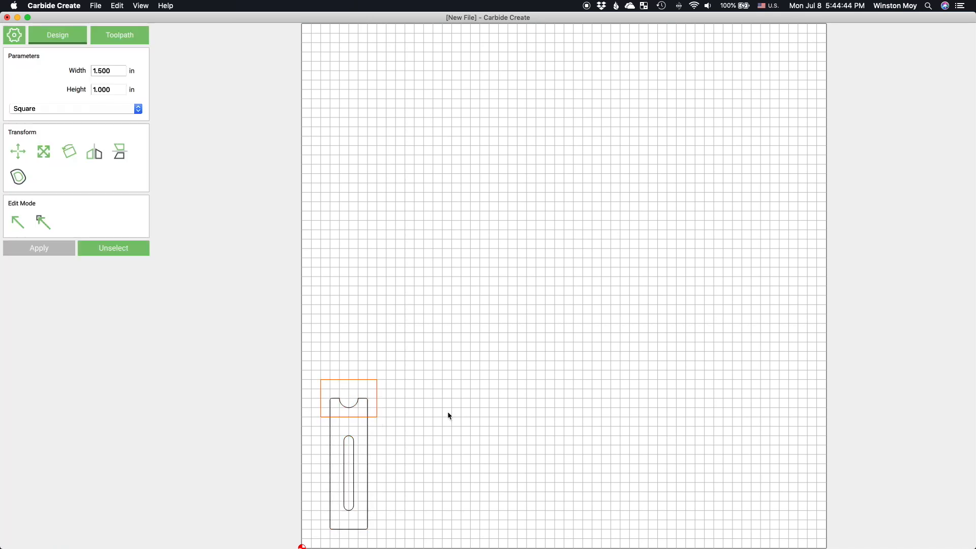